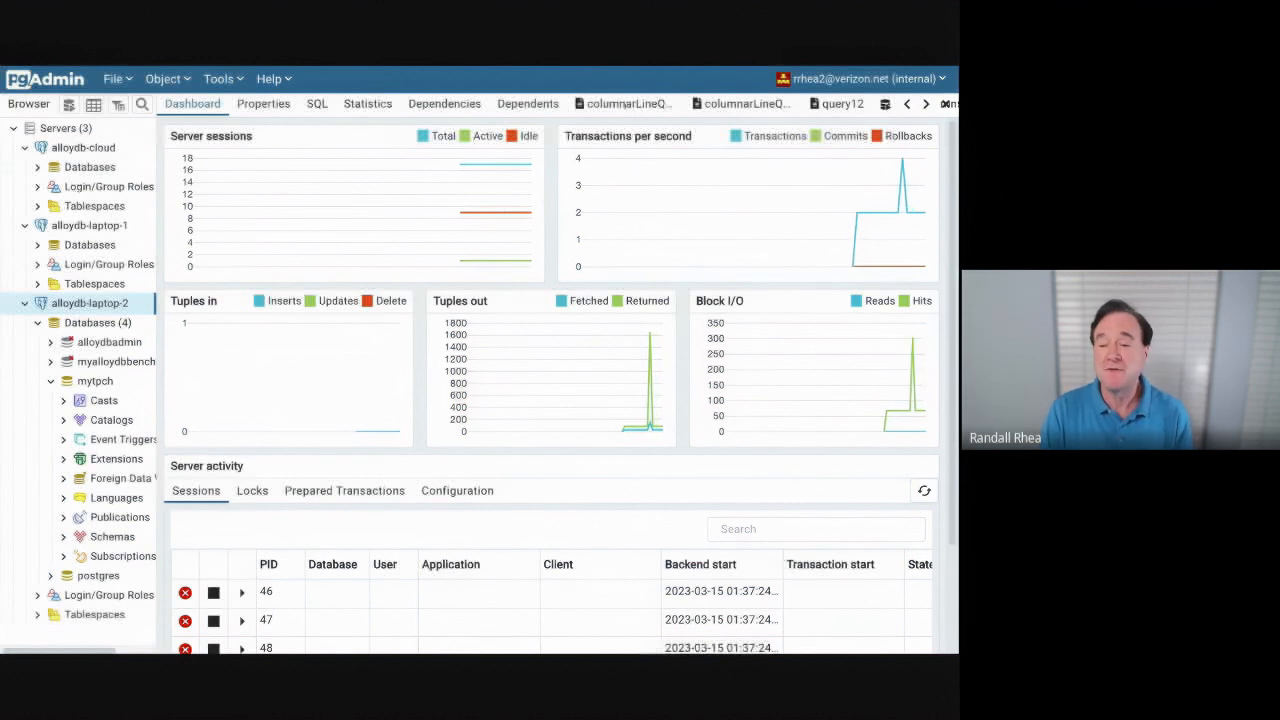
Switch to the columnarLineQuery tab from the Dashboard.
click(636, 103)
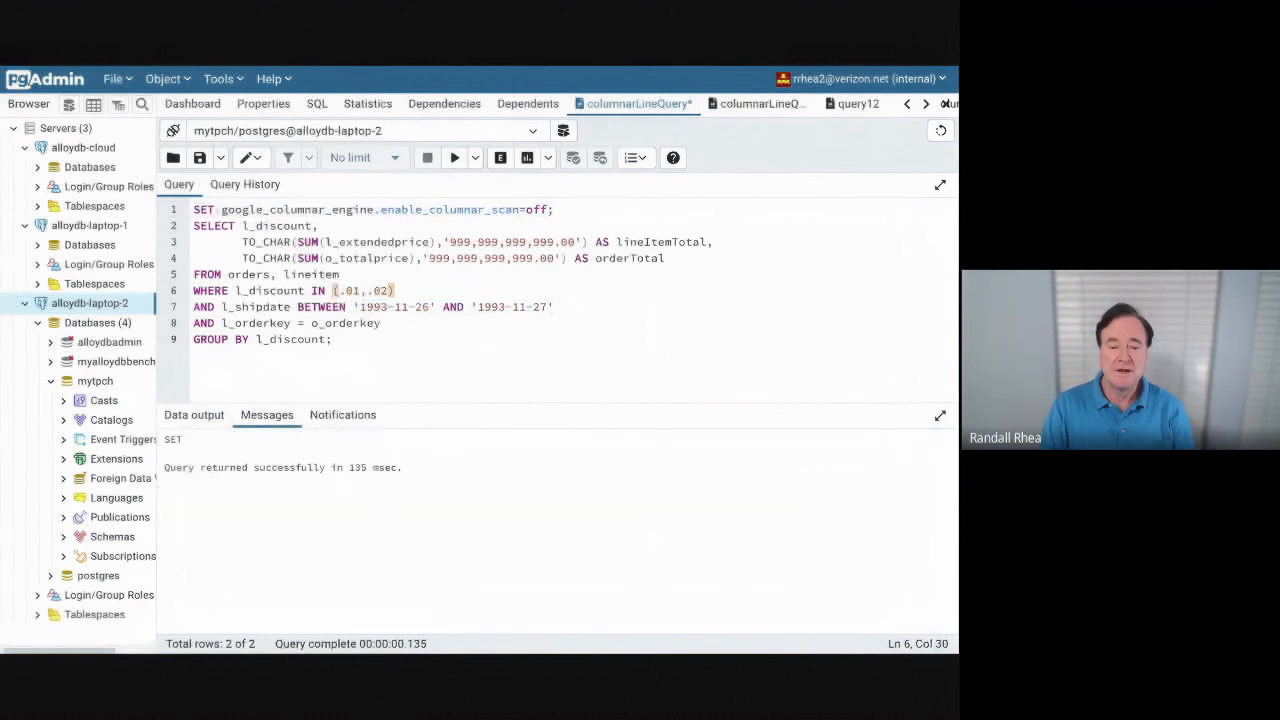
Select all the columnar-scan-off discount query SQL and execute it.
key(ctrl+a)
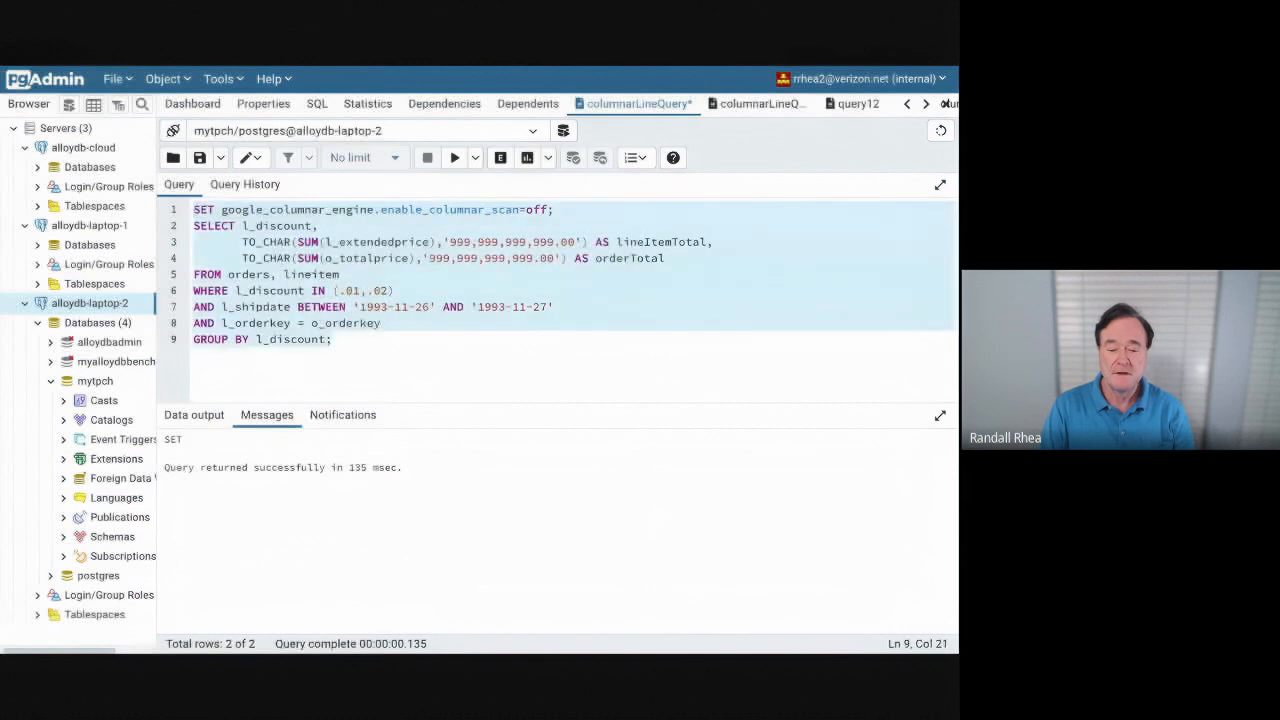
mouse_move(454, 157)
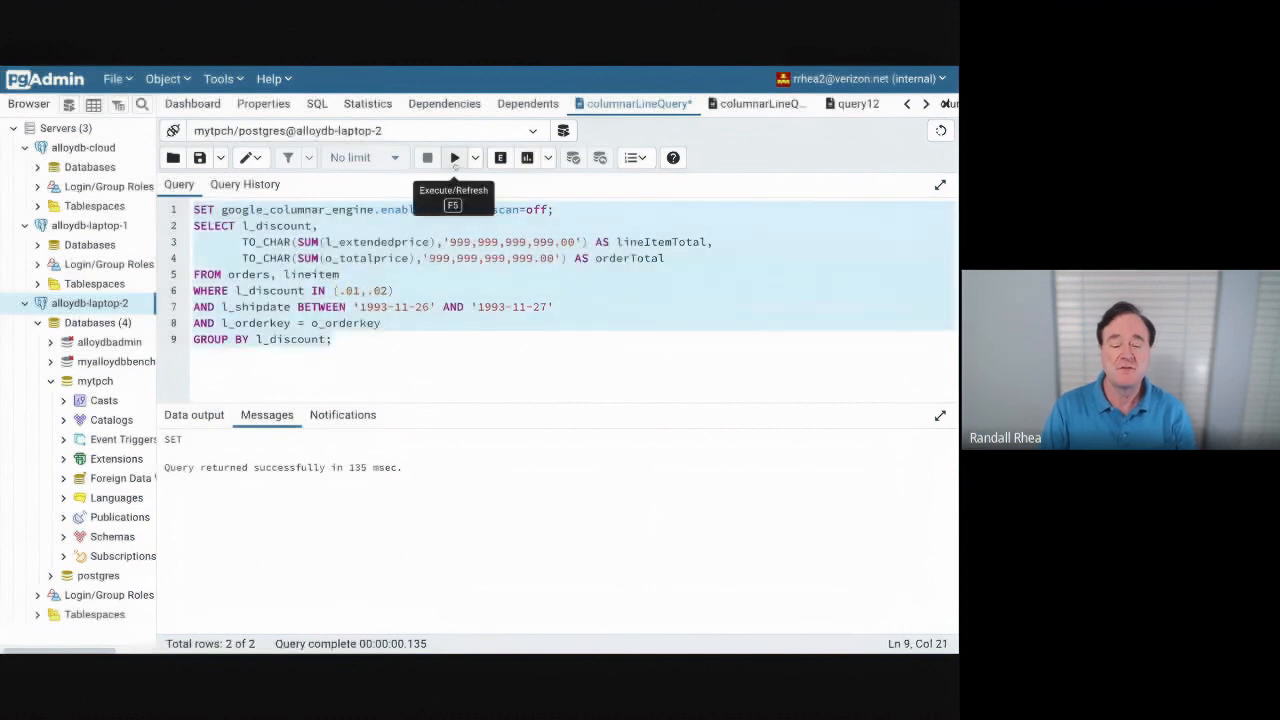
click(453, 157)
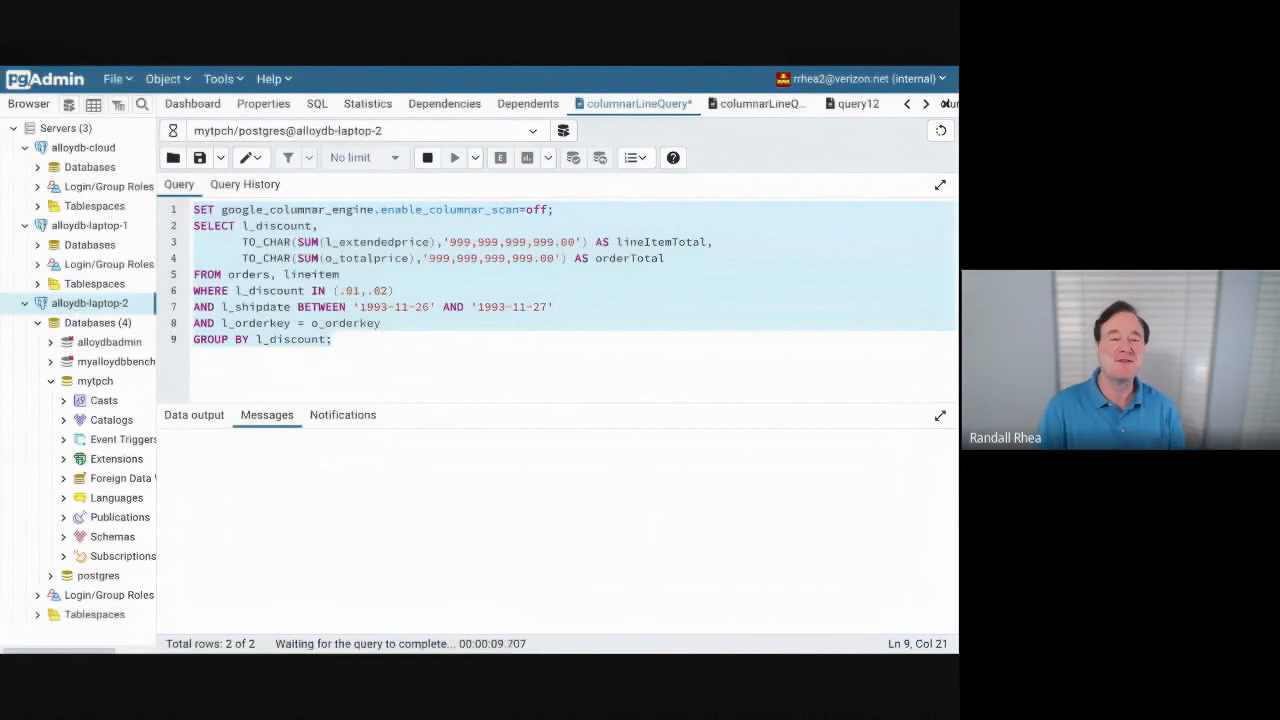
click(453, 157)
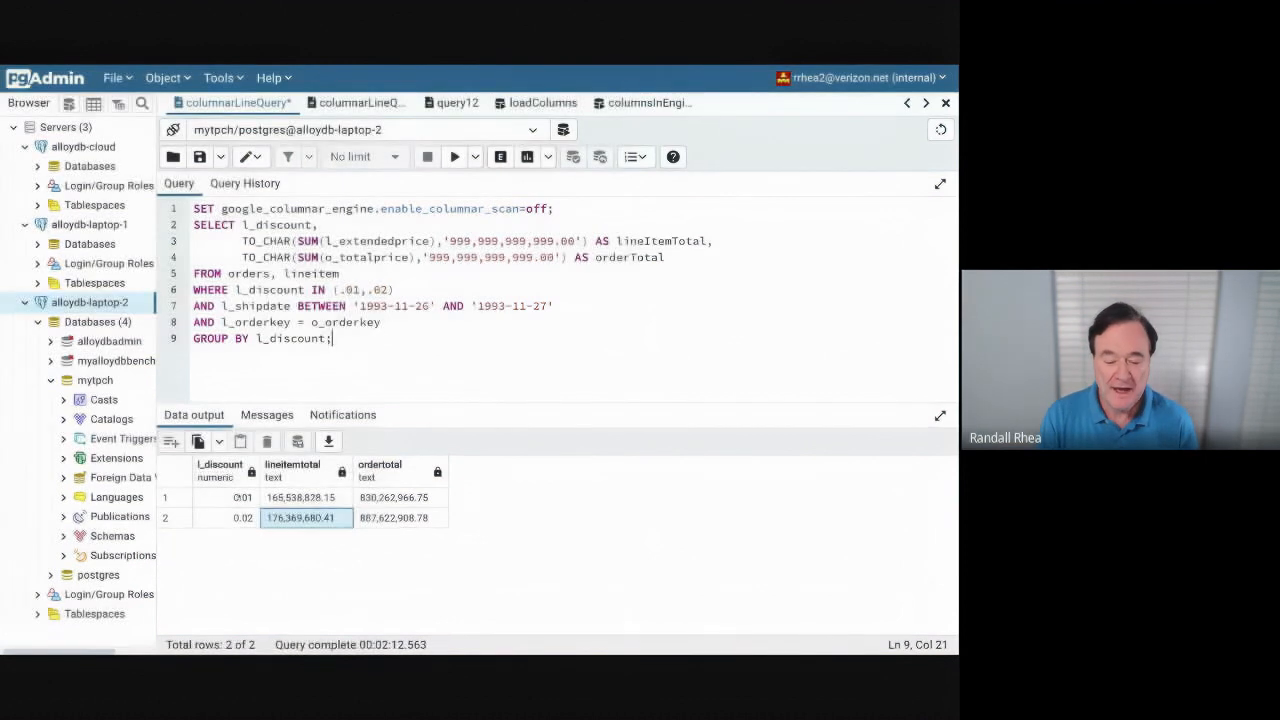
Review the 0.01 and 0.02 discount totals, then switch to query12.
click(225, 497)
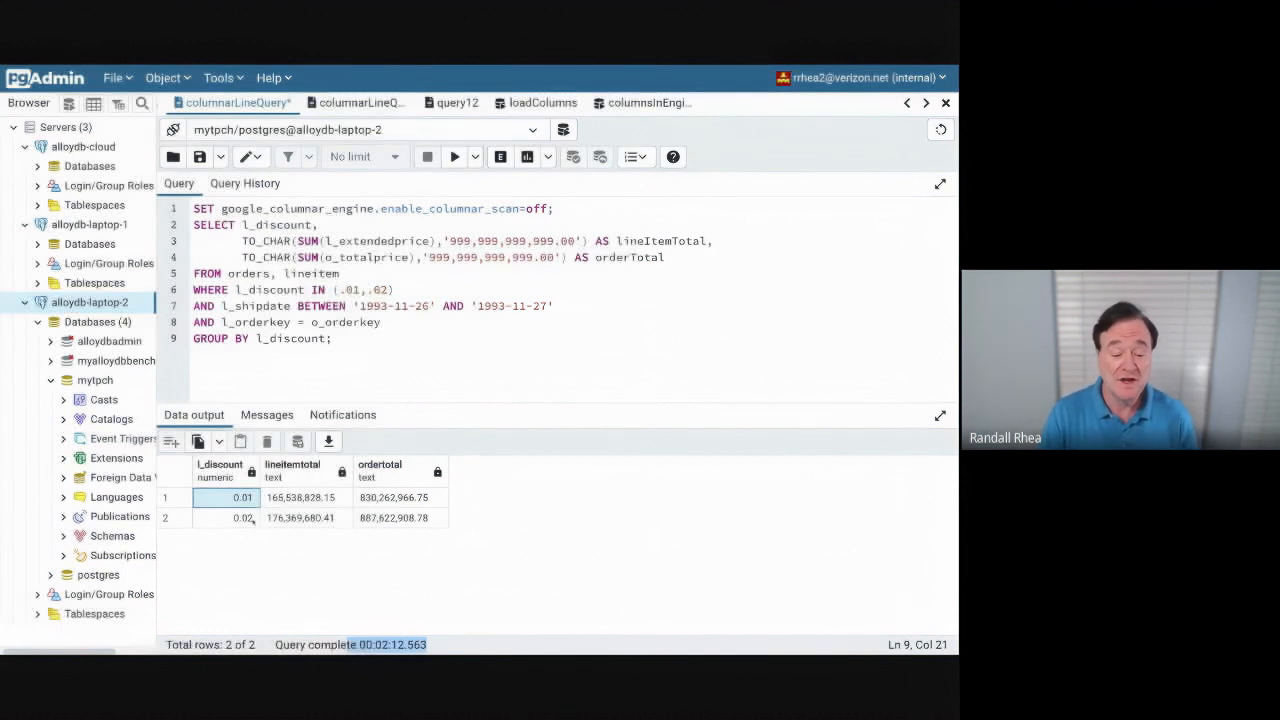
click(244, 517)
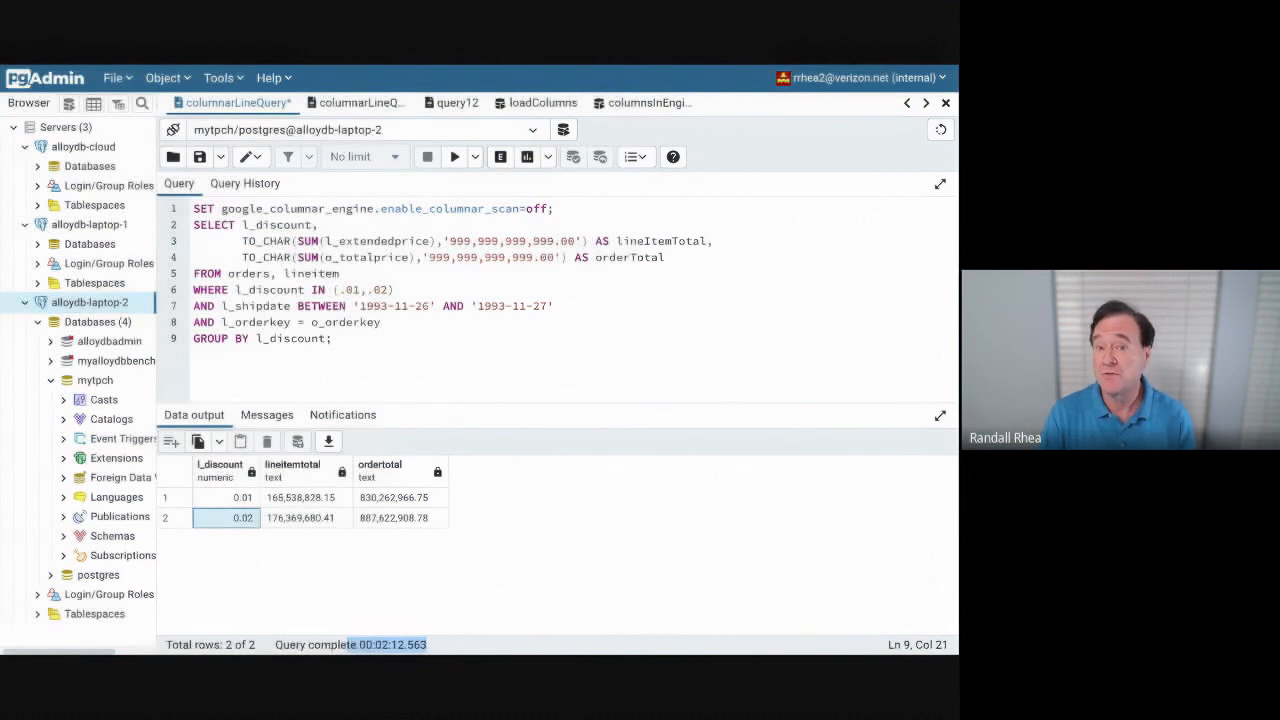
click(243, 497)
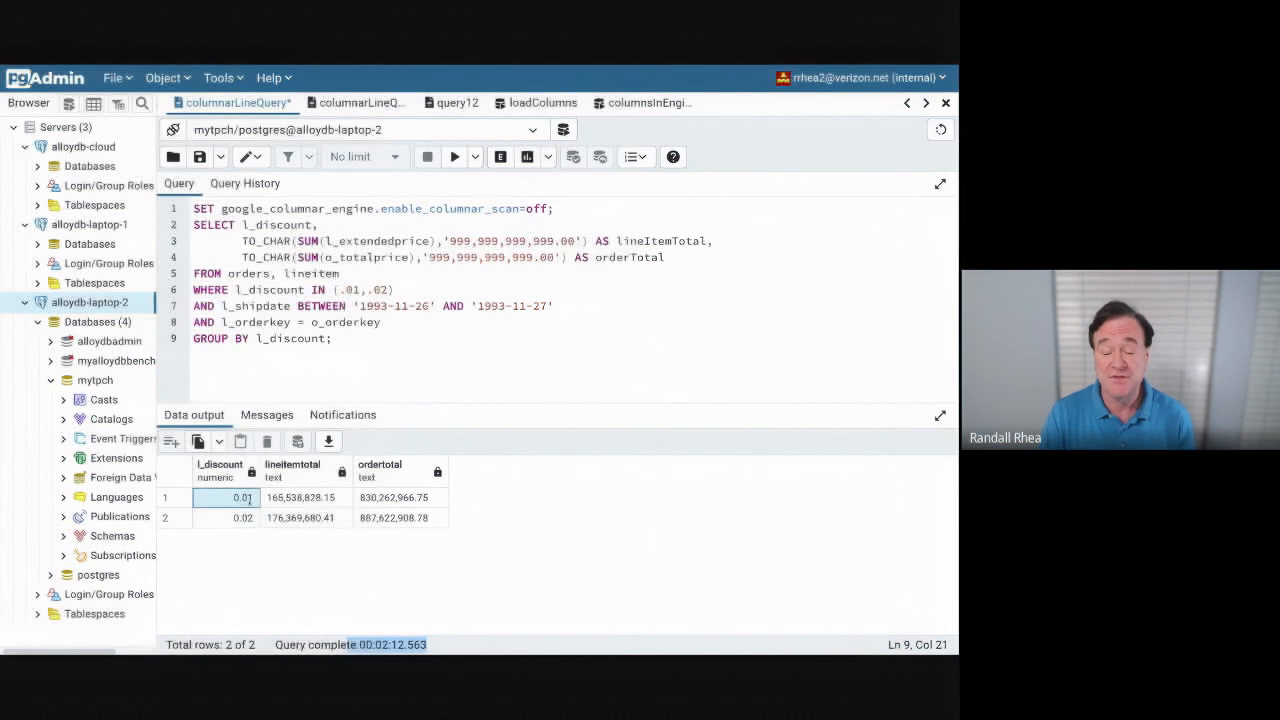
click(300, 517)
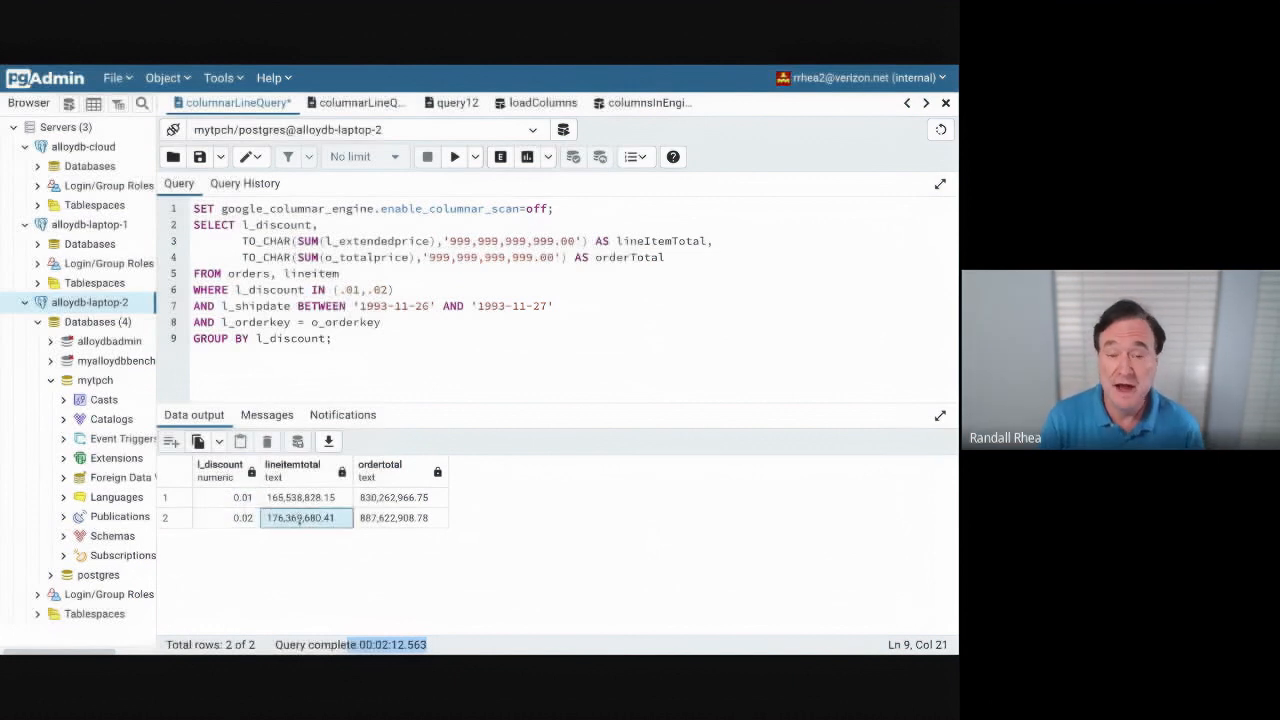
click(441, 102)
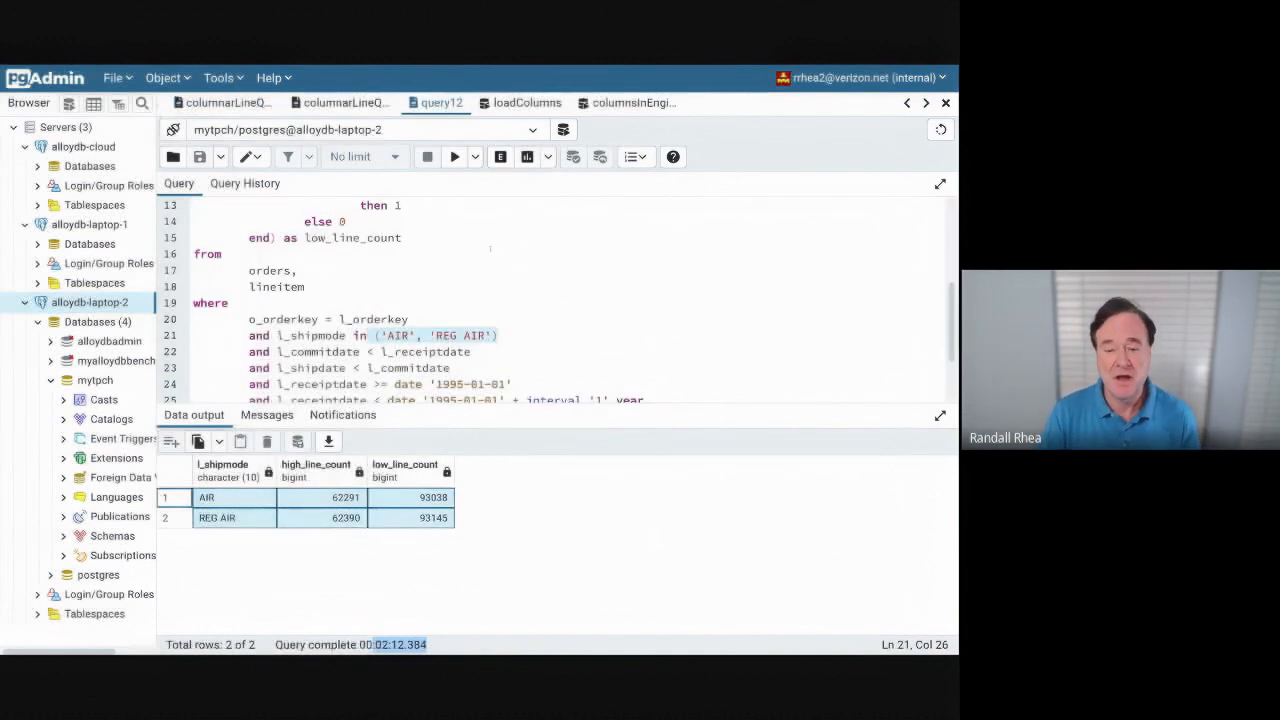
View the loadColumns recommendation query, then the columnsInEngine column listing.
click(527, 102)
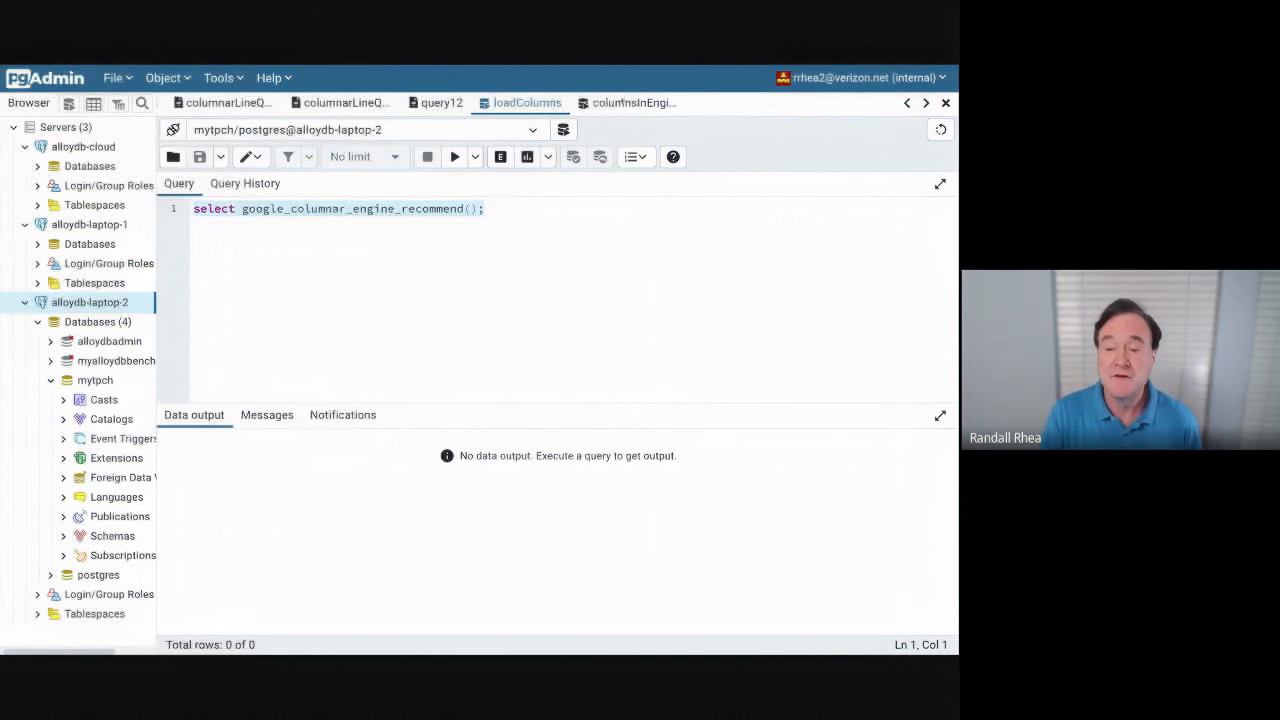
click(636, 102)
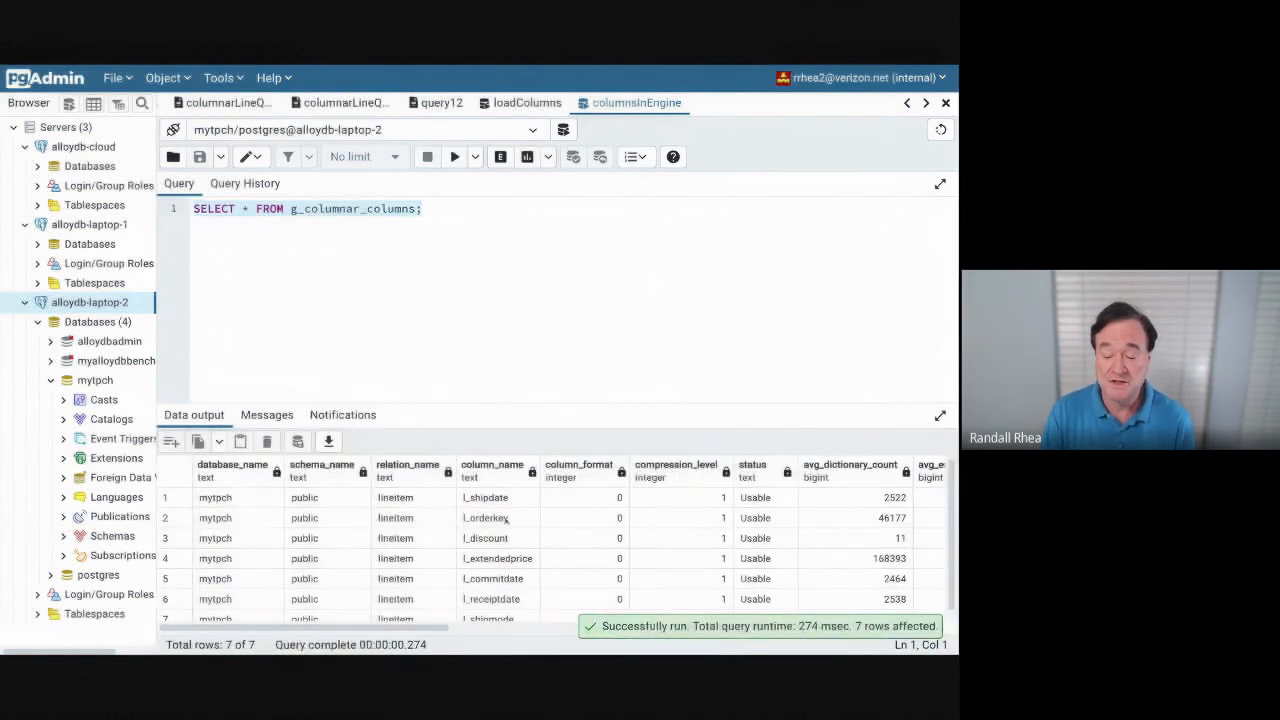
click(497, 517)
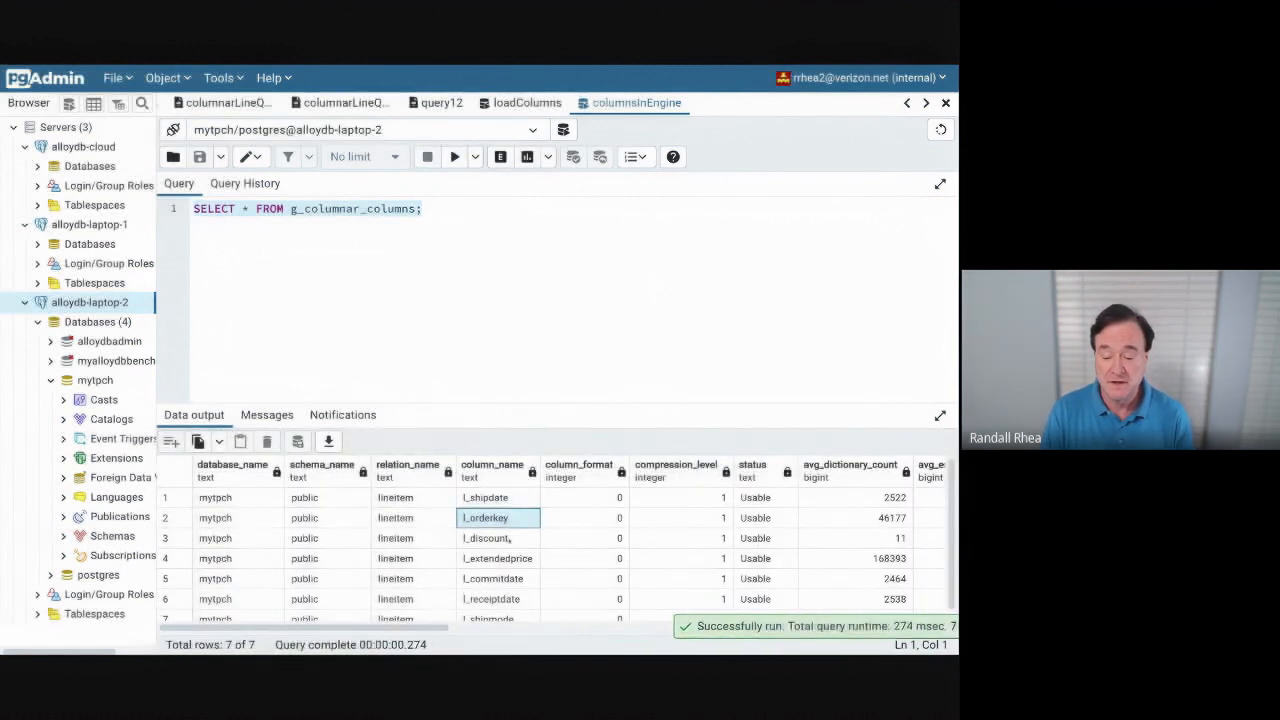
click(490, 598)
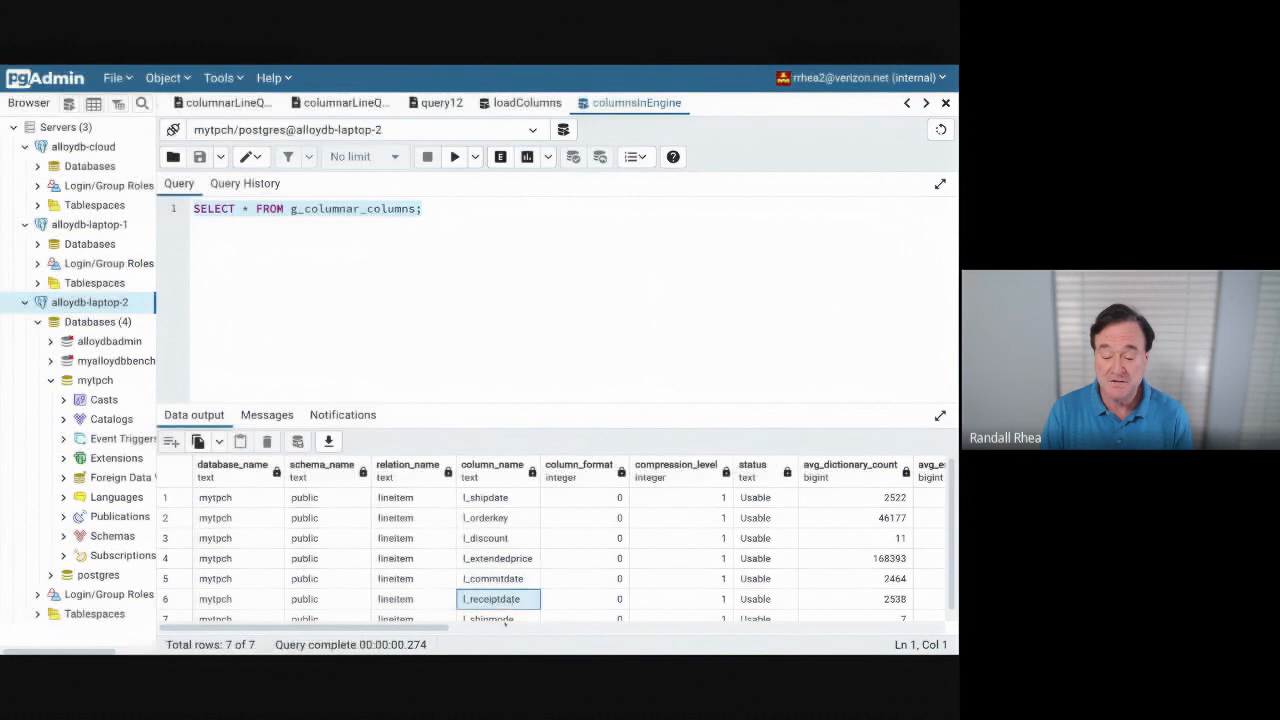
scroll(down, 3)
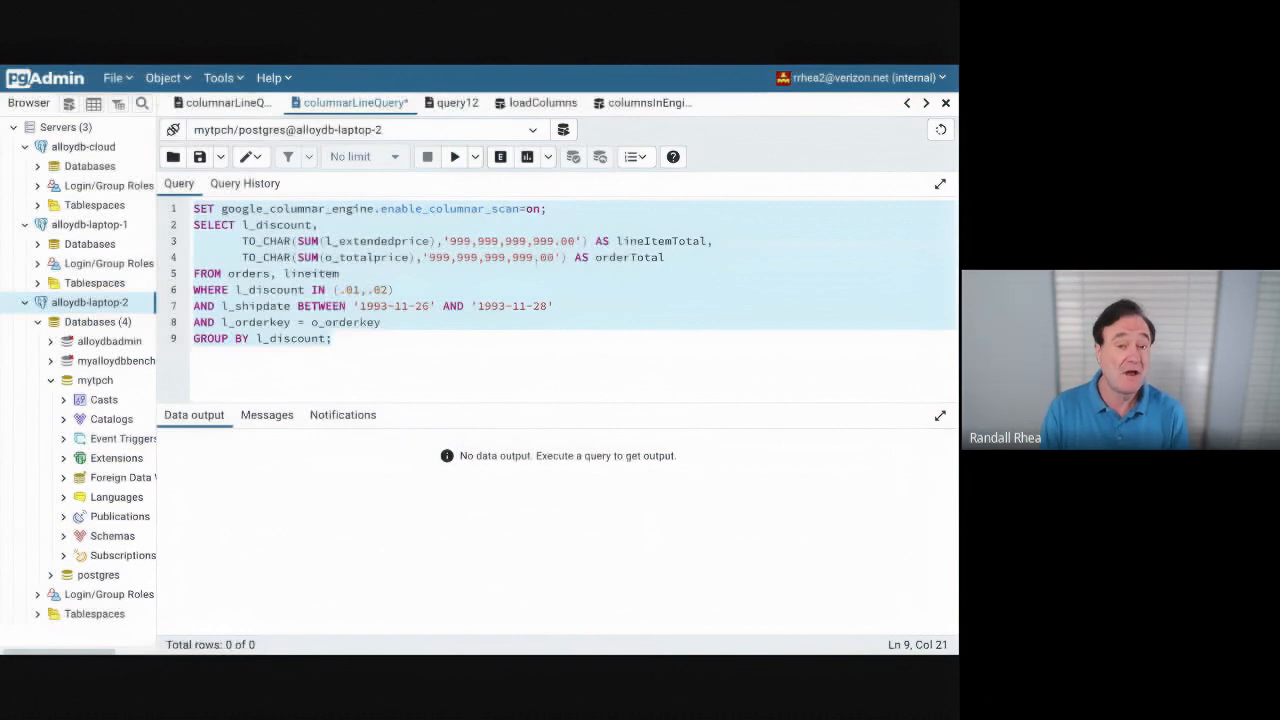
mouse_move(454, 156)
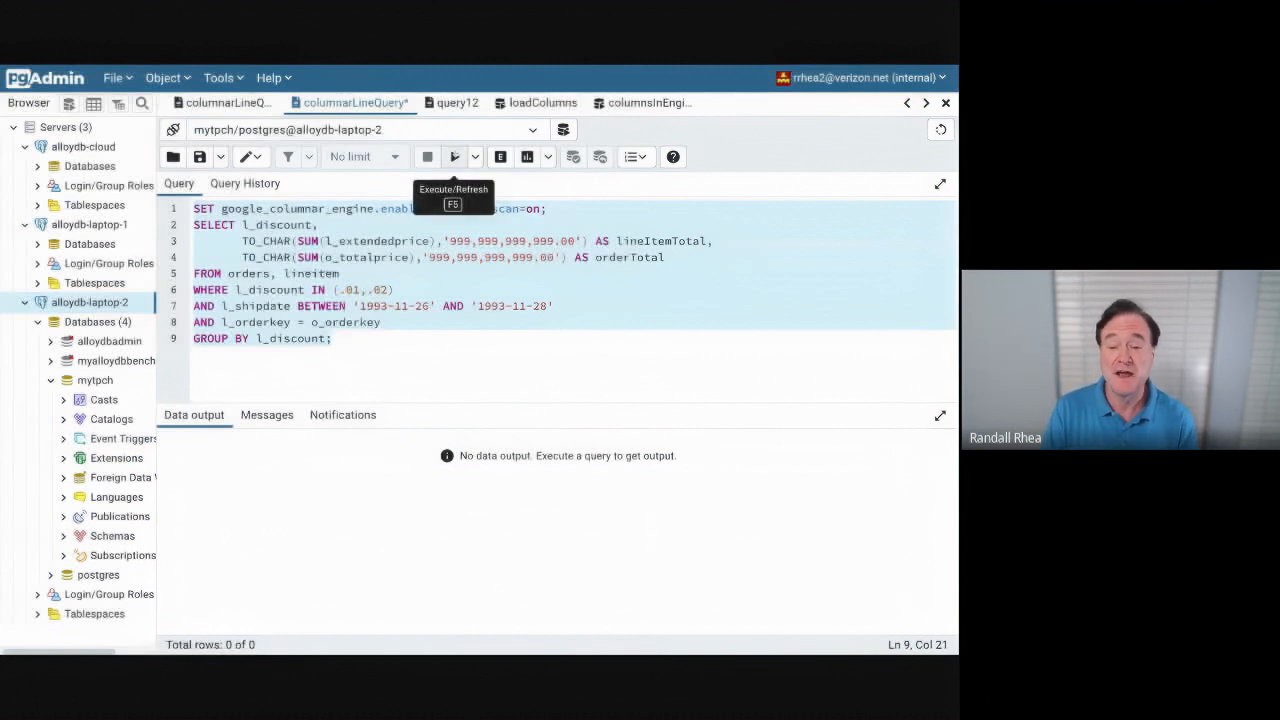
Execute columnarLineQuery with columnar scan on, returning in 365 ms.
click(454, 156)
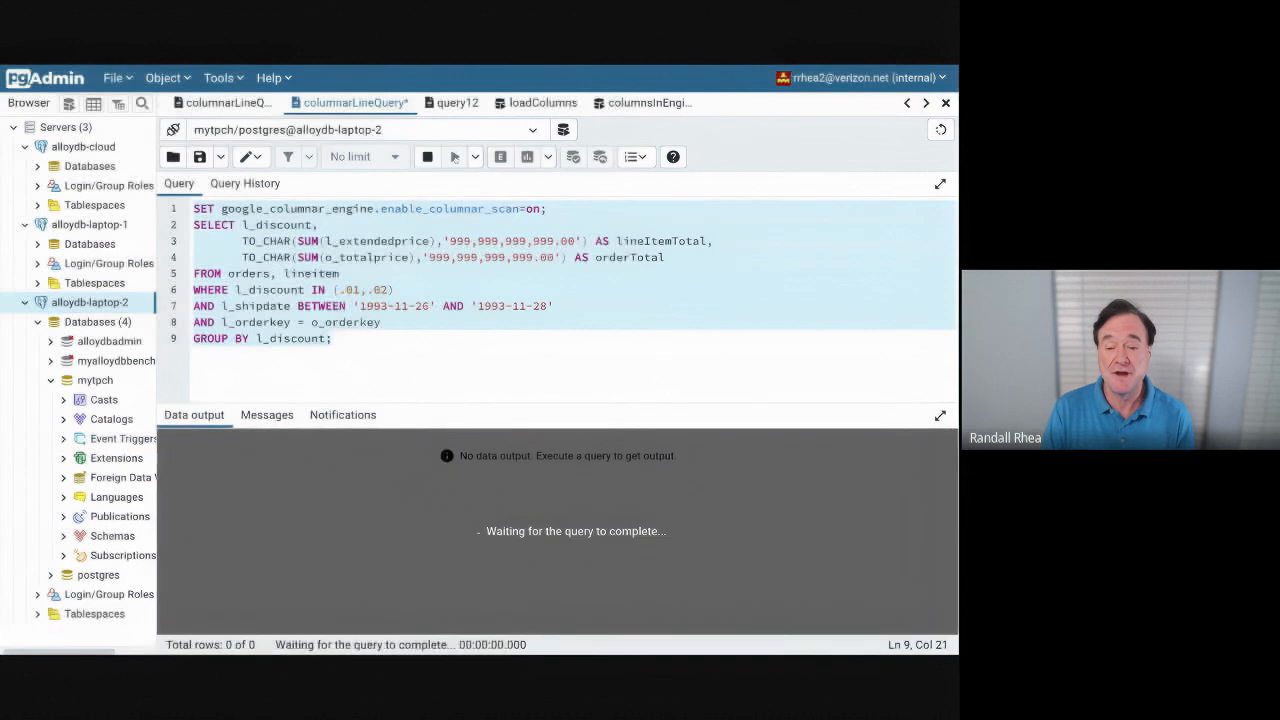
click(454, 156)
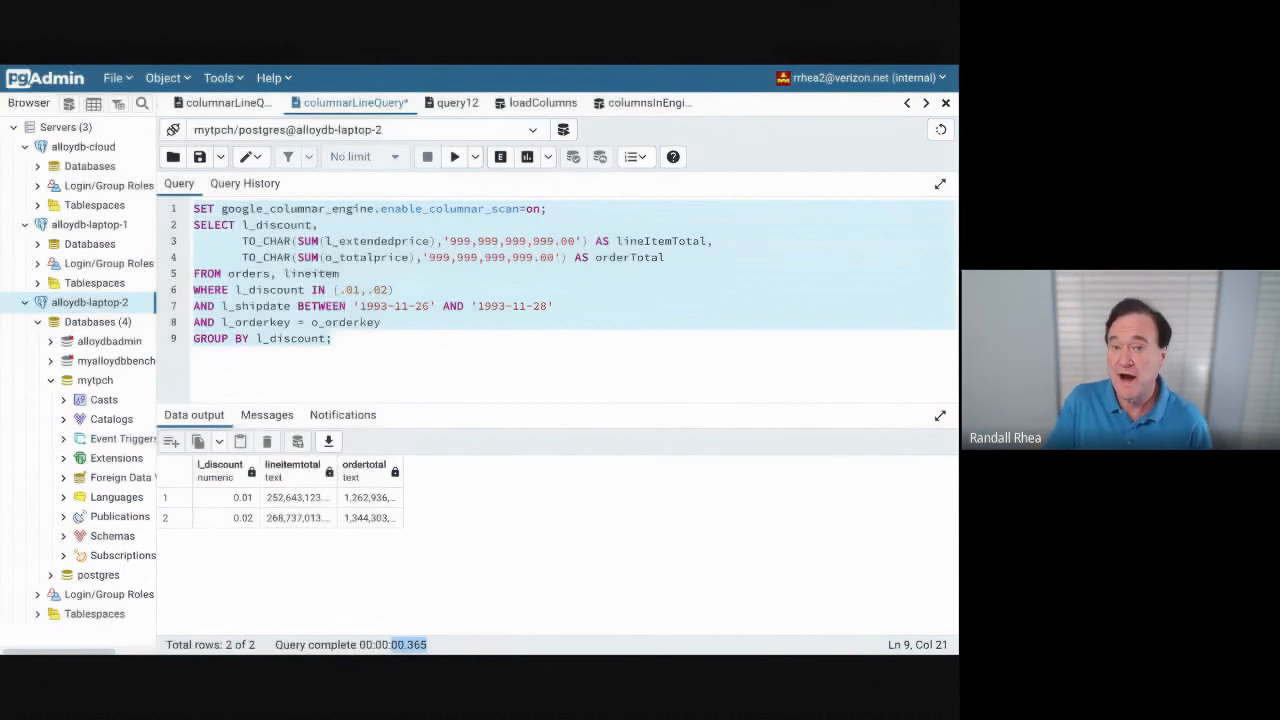
Switch to query12 and request its execution plan with Explain.
click(443, 102)
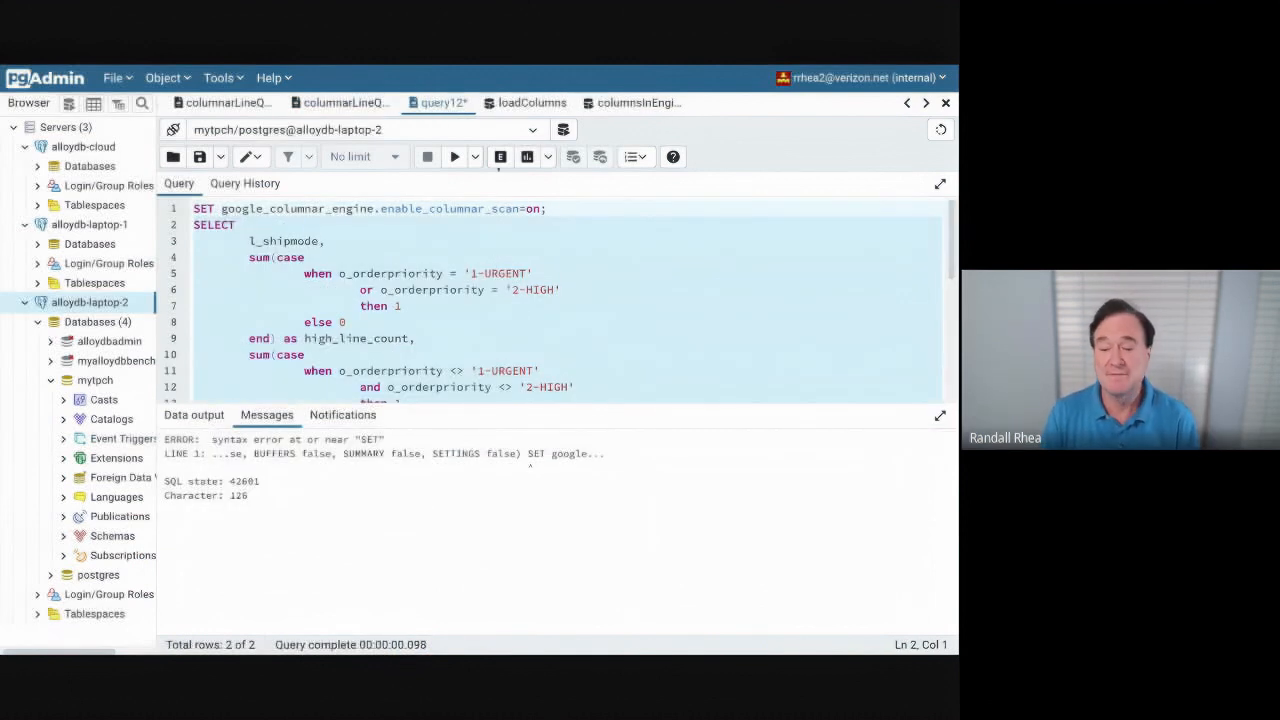
mouse_move(500, 156)
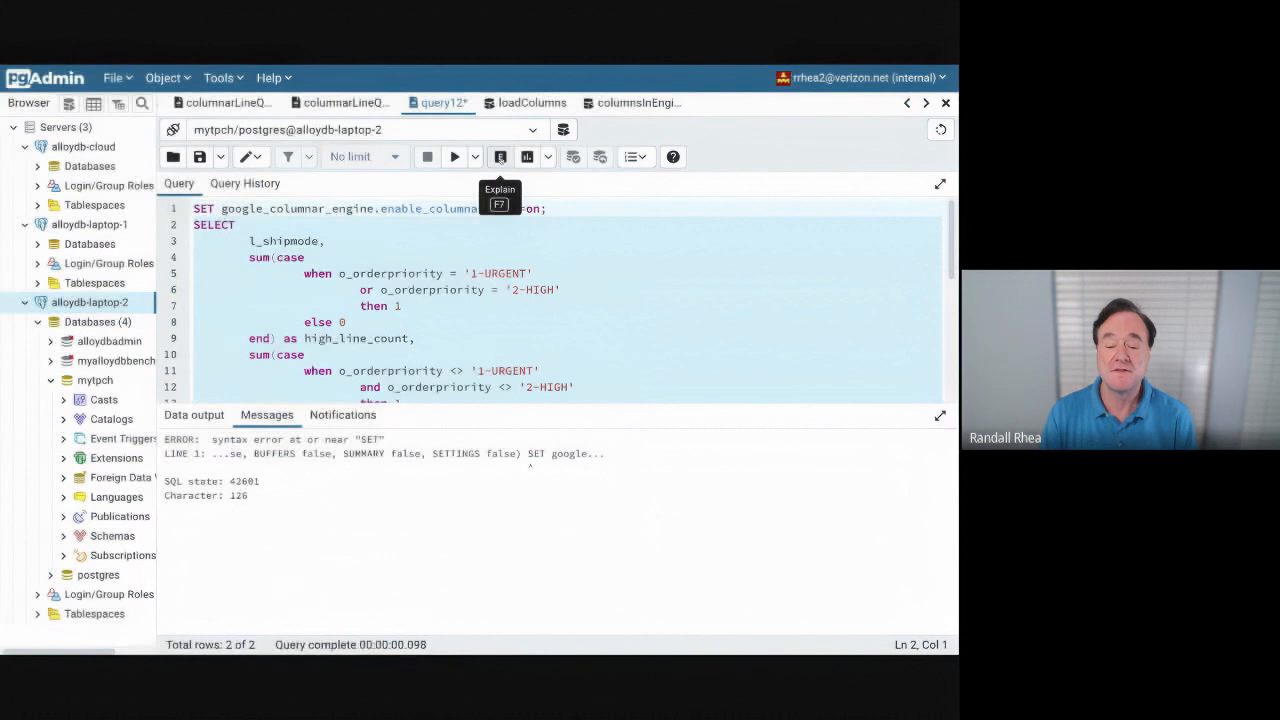
click(500, 156)
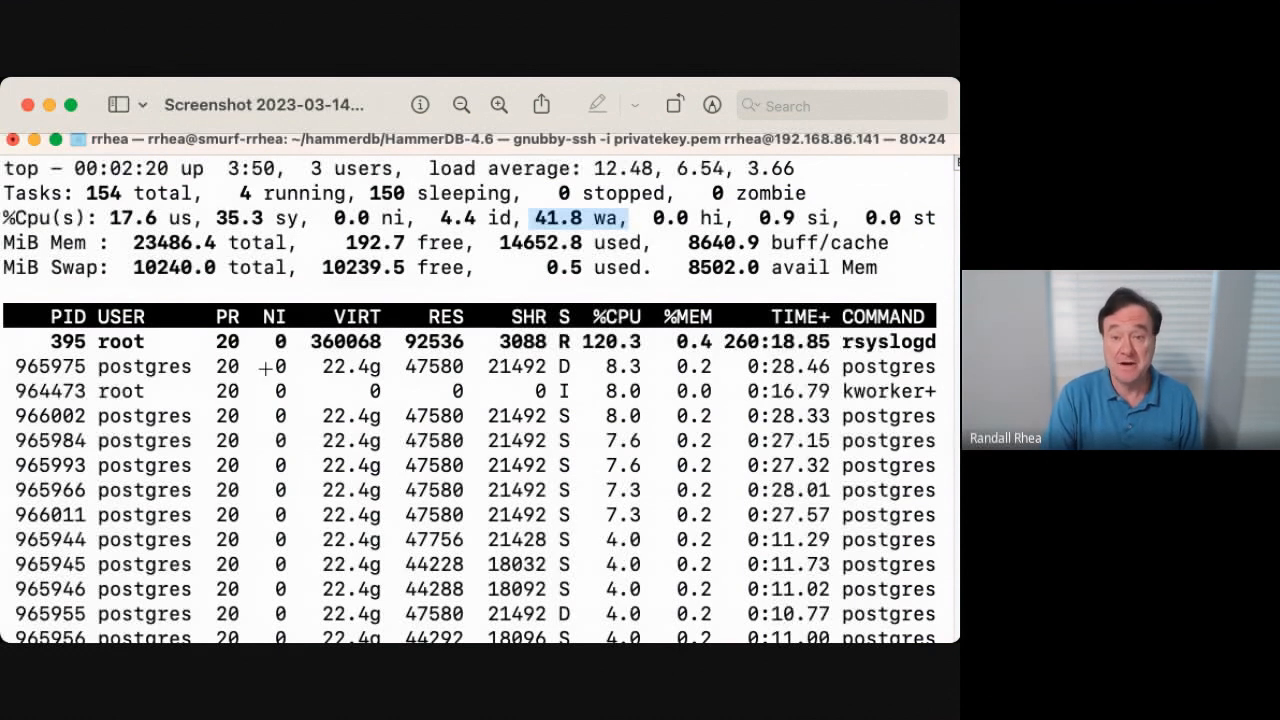
mouse_move(400, 214)
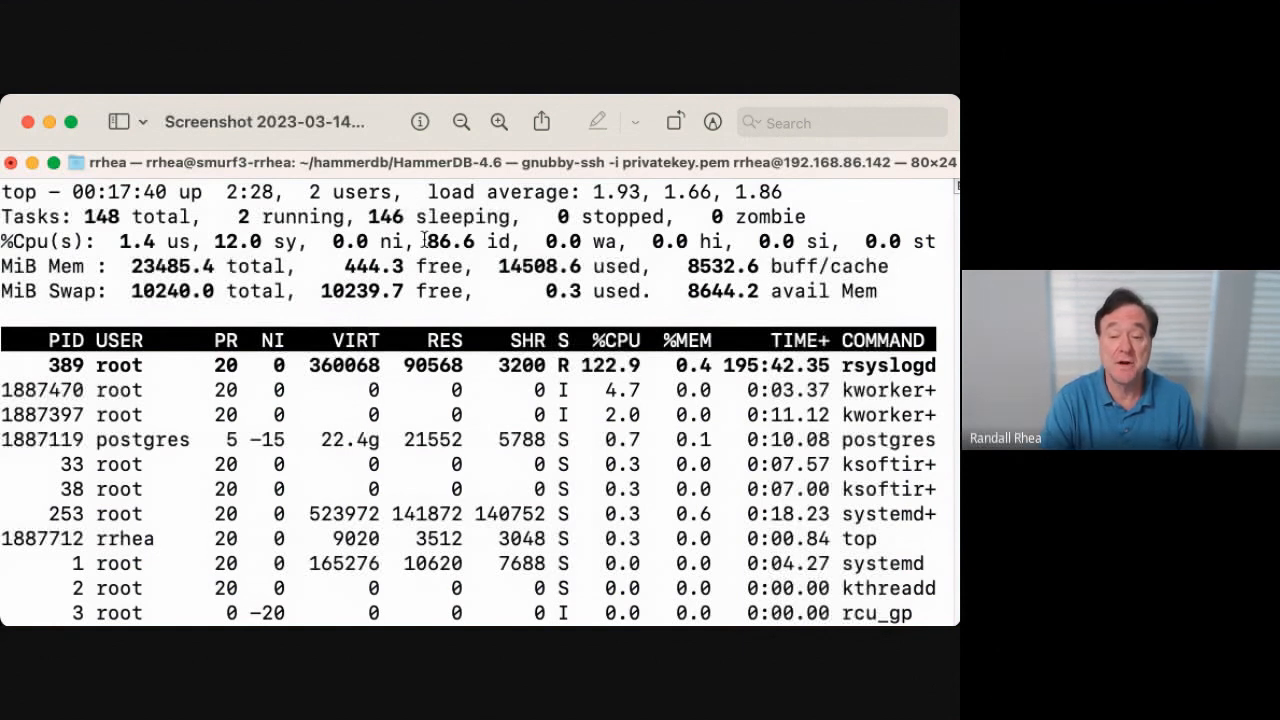
Highlight the idle CPU value in the second top screenshot.
double_click(451, 241)
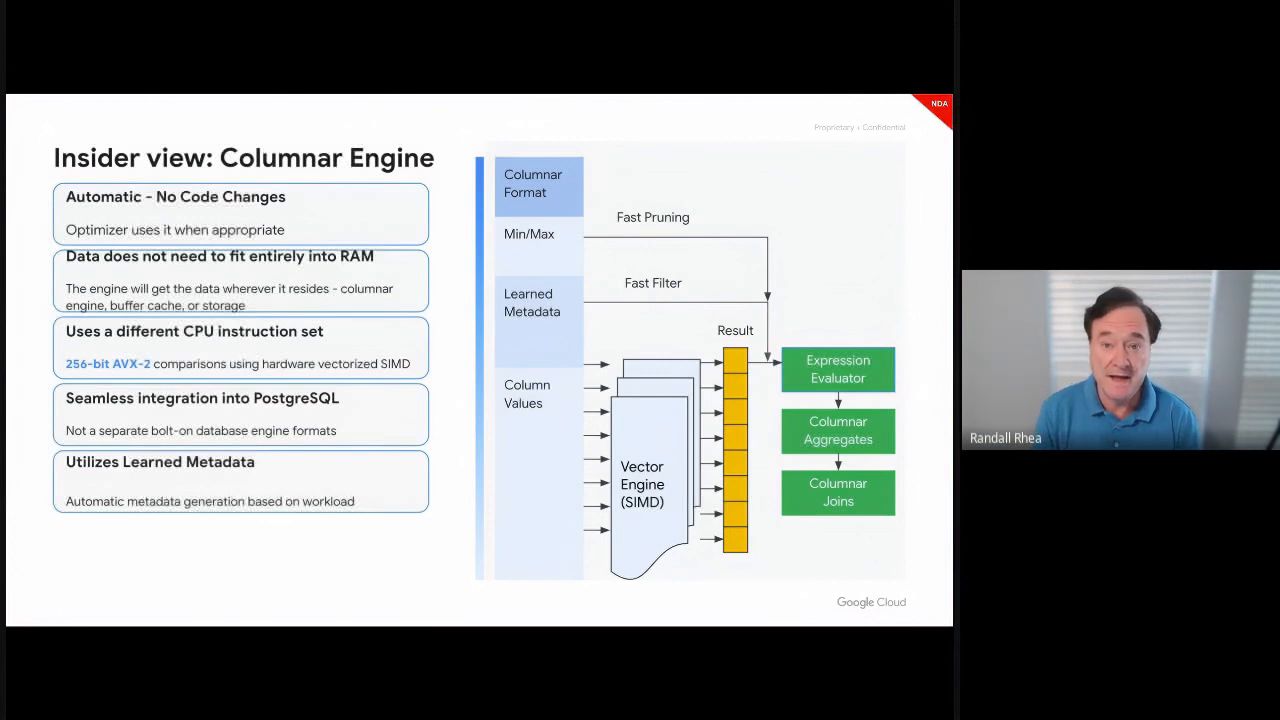
Advance past the 'Insider view: Columnar Engine' slide.
key(Right)
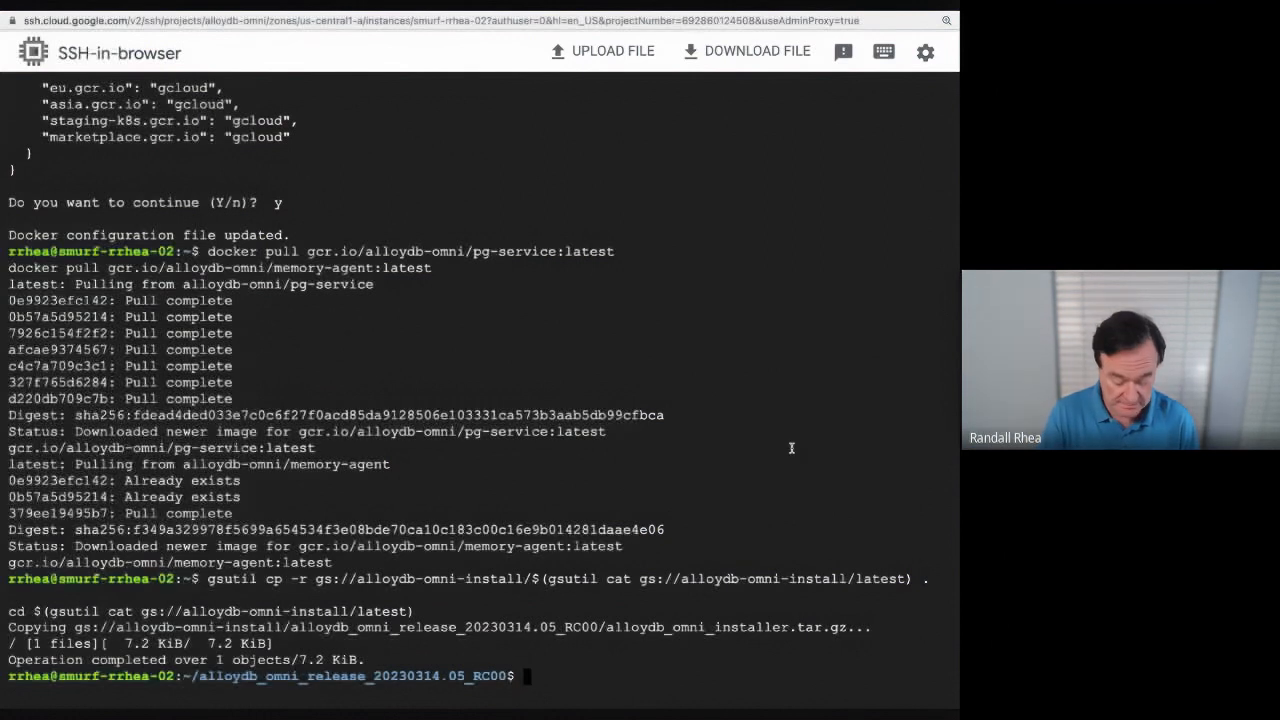
Extract the AlloyDB Omni installer, enter it, and move to /var/alloydb/config.
text(tar -xzf alloydb_omni_installer.tar.gz && cd installer)
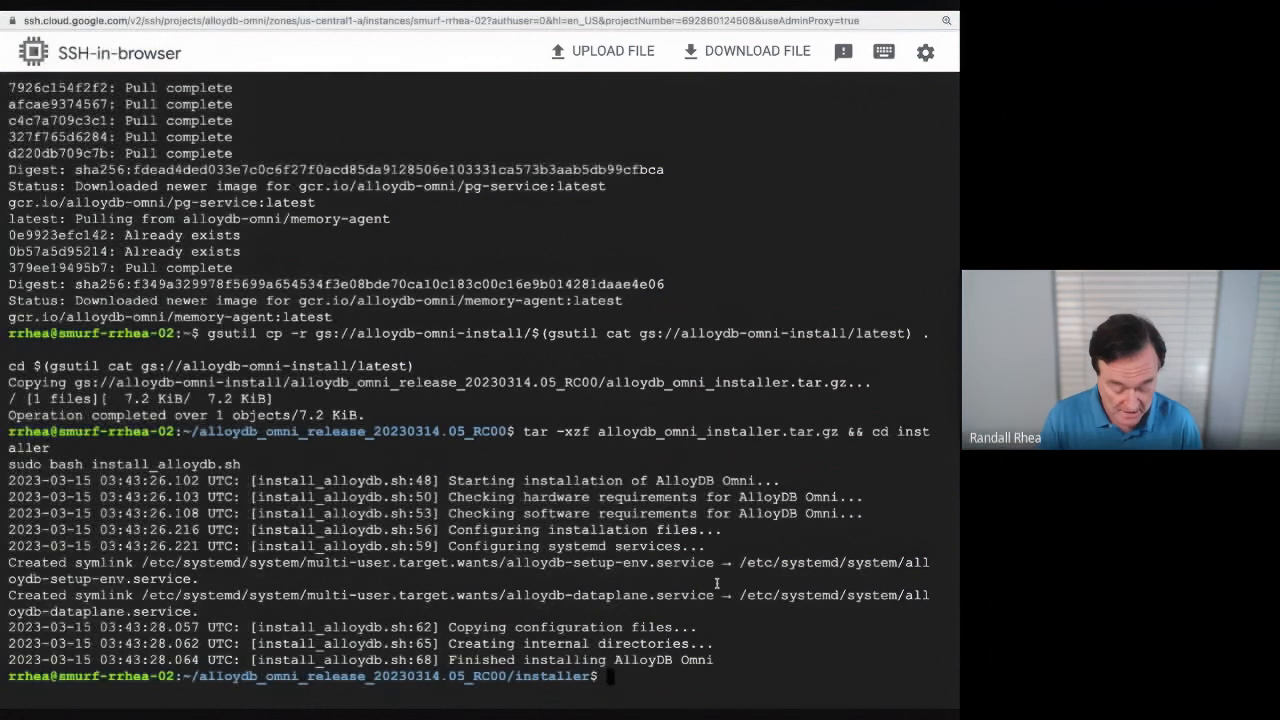
text(cd /)
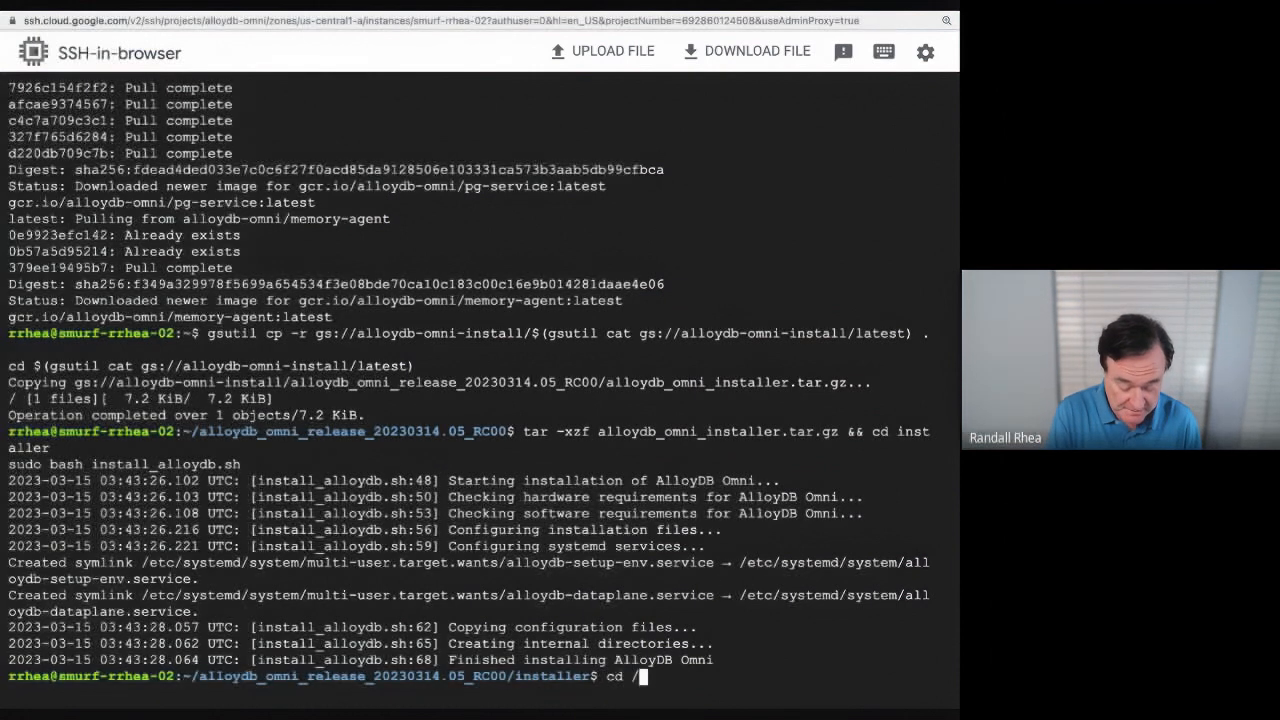
text(var/a)
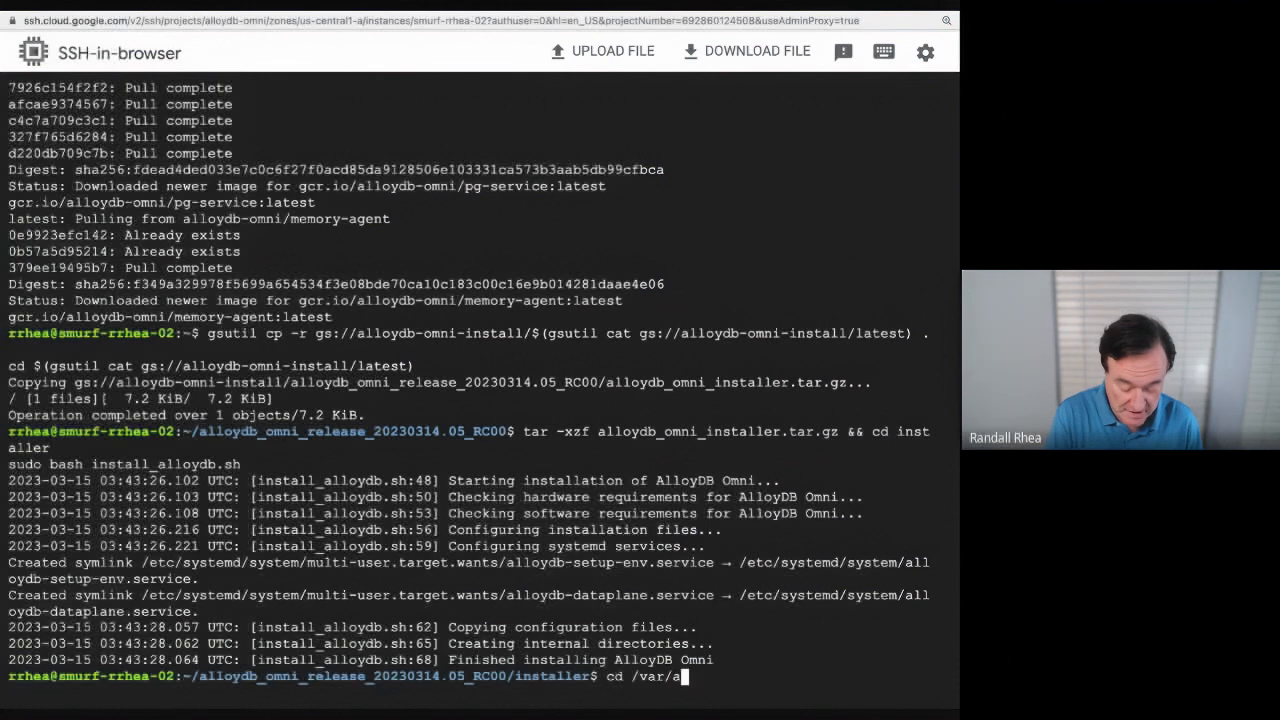
text(lloydb/config)
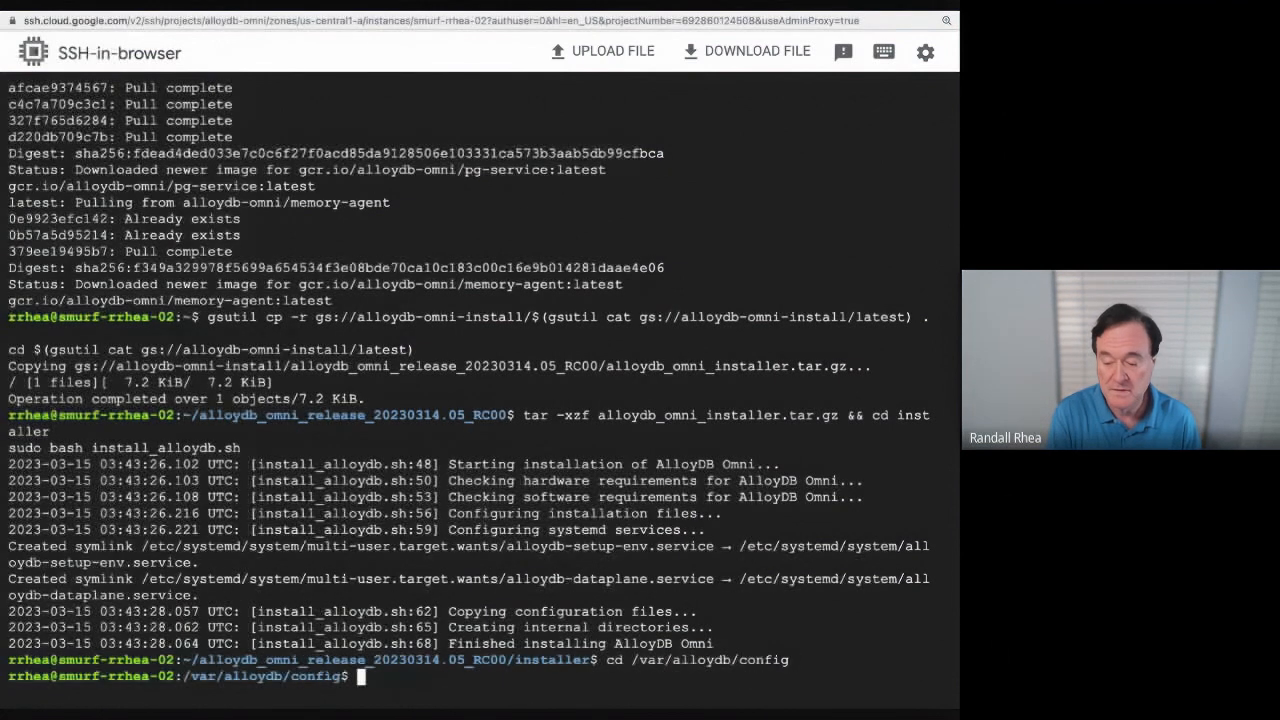
Open postgresql.conf in vi and scroll down to wal_level=replica.
text(vi pos)
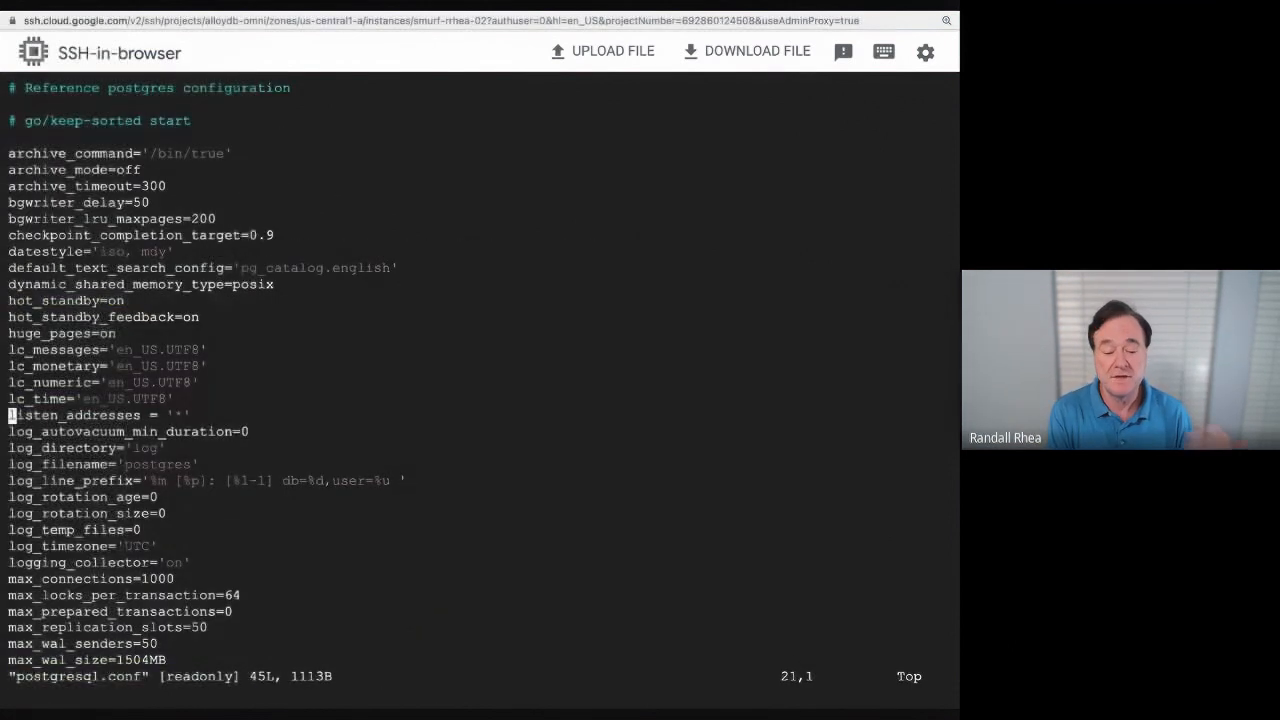
scroll(down, 3)
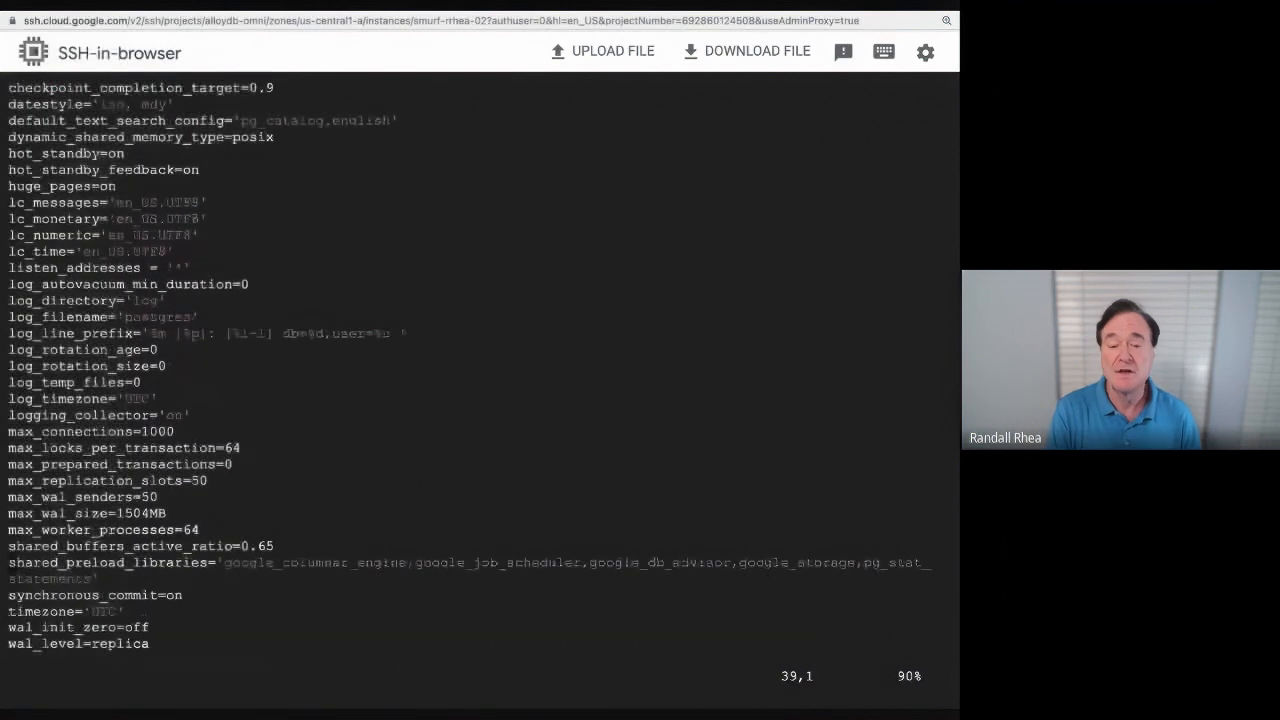